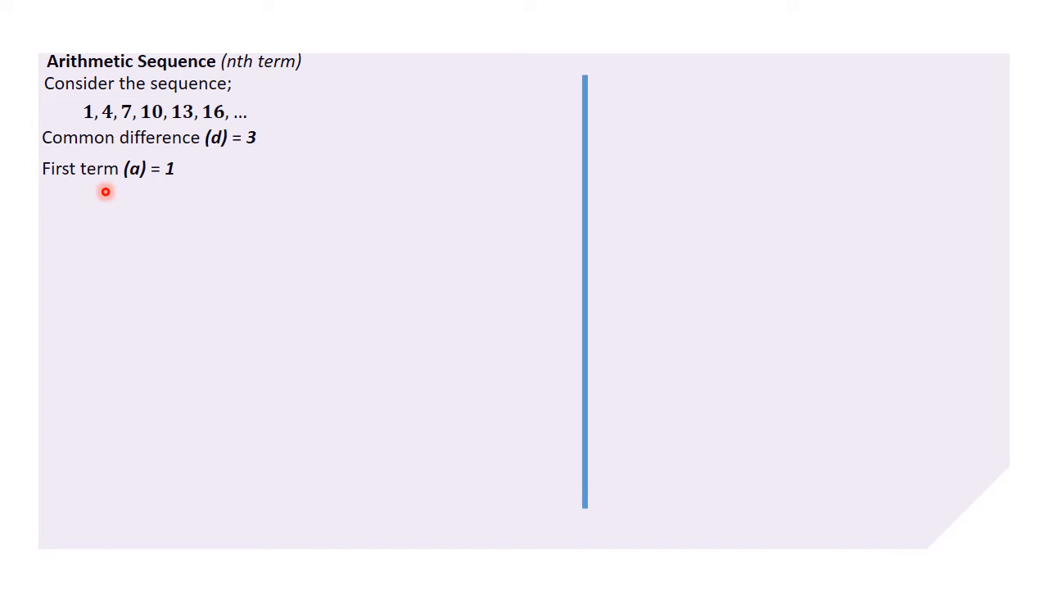
{"action": "mouse_move", "coordinate": [135, 188]}
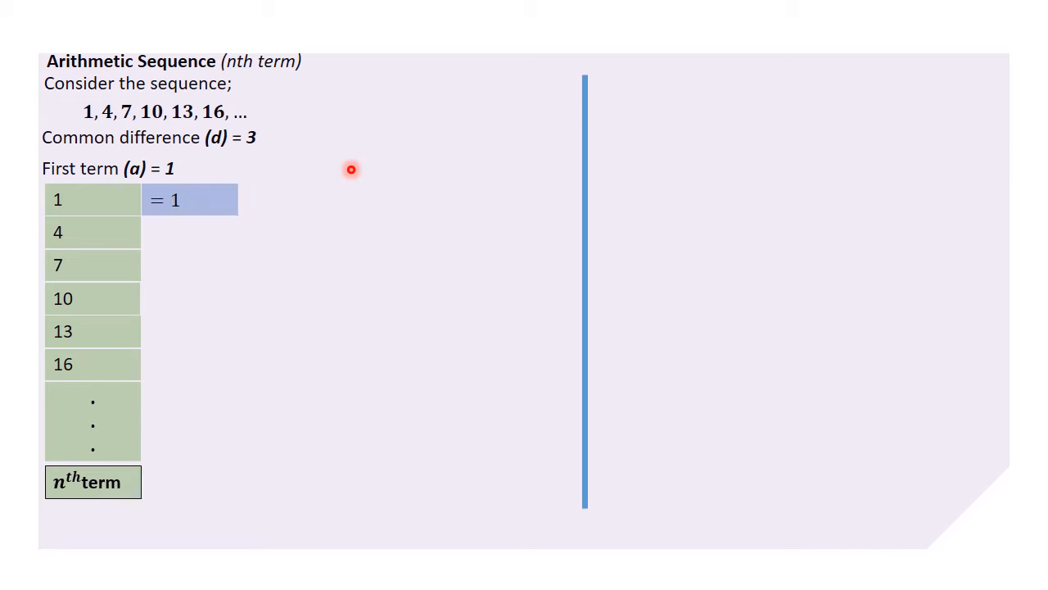
{"action": "mouse_move", "coordinate": [67, 201]}
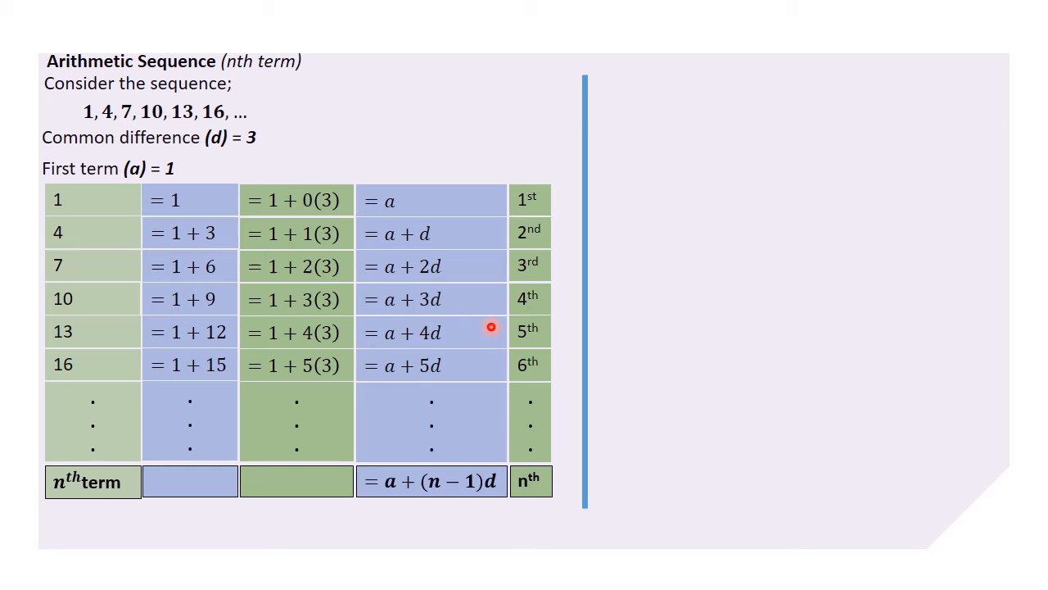
{"action": "mouse_move", "coordinate": [530, 365]}
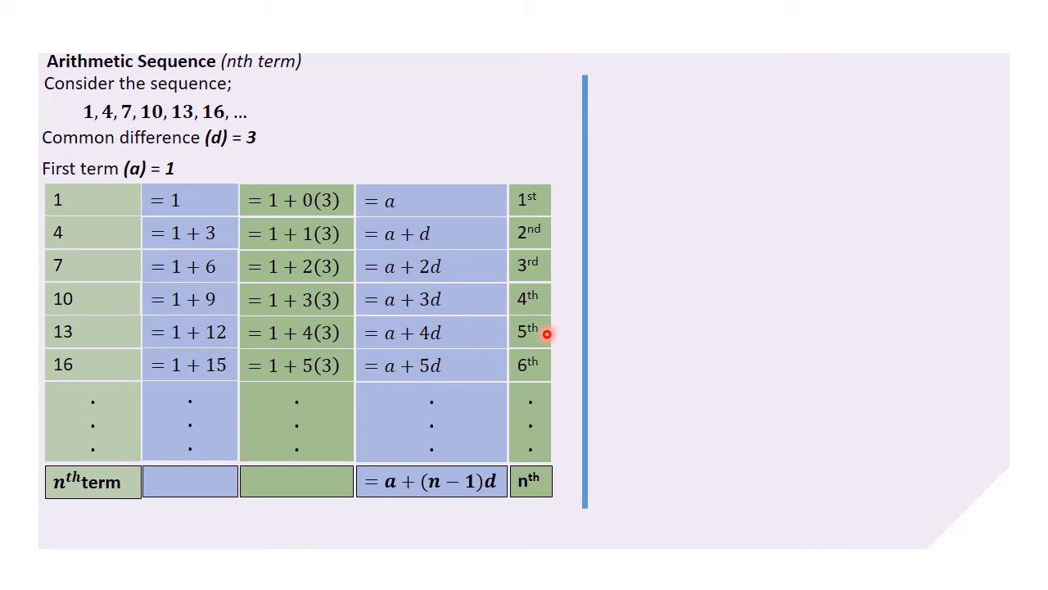
{"action": "mouse_move", "coordinate": [471, 318]}
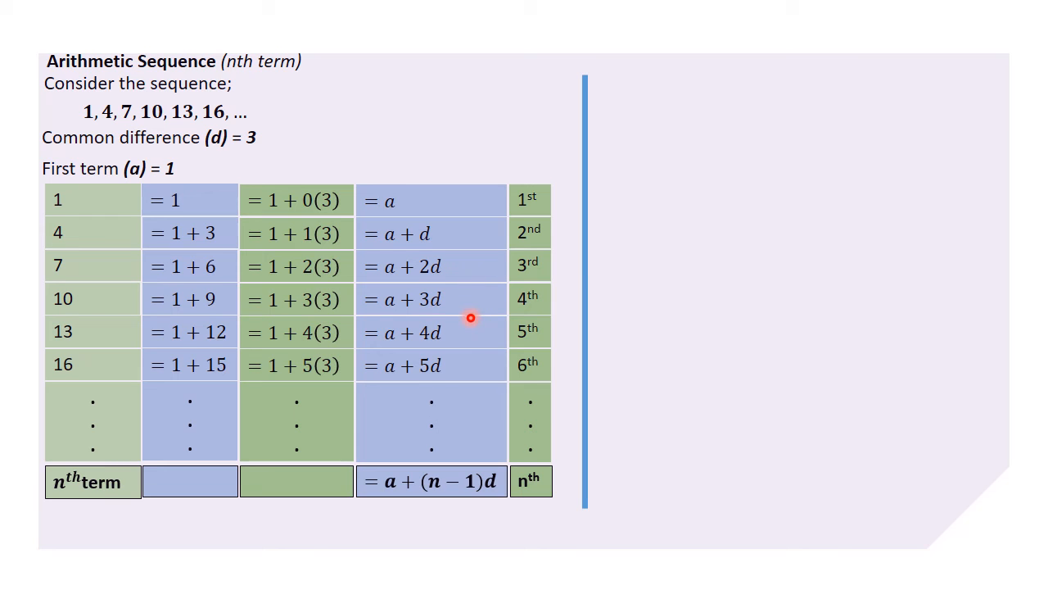